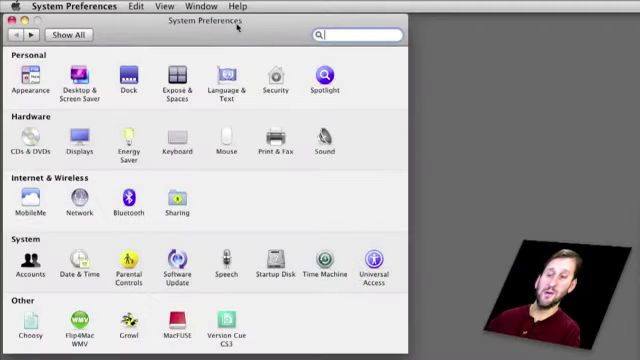
# Go to the Accounts pane to manage the Mac's user accounts.
pyautogui.click(24, 258)
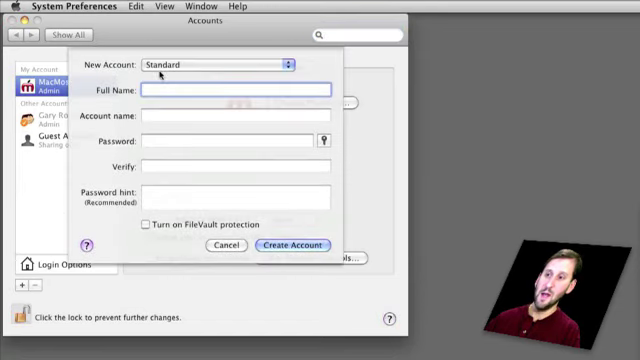
pyautogui.moveTo(158, 118)
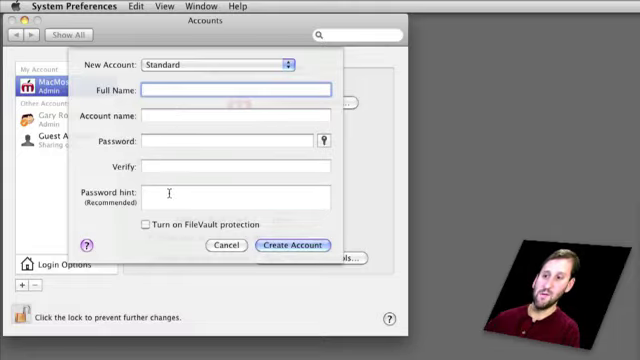
# Review the New Account sheet's password hint field before cancelling without adding an account.
pyautogui.click(226, 246)
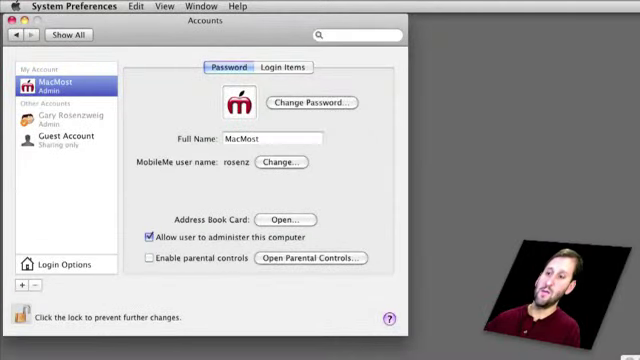
pyautogui.click(12, 8)
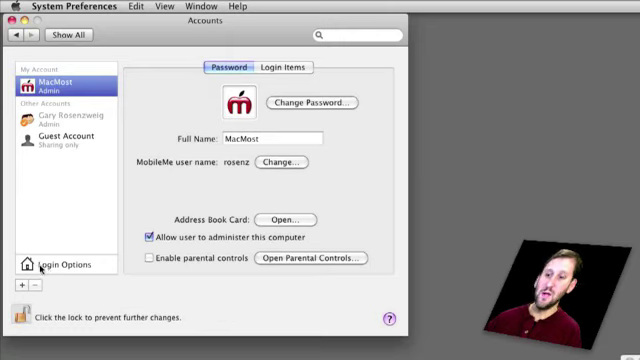
pyautogui.moveTo(40, 264)
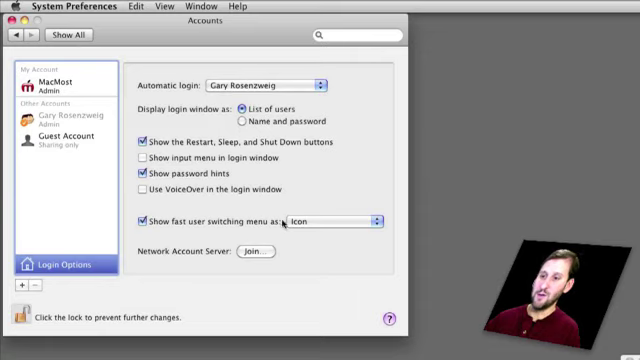
# Under Login Options, set the fast user switching menu to appear as an Icon.
pyautogui.click(330, 220)
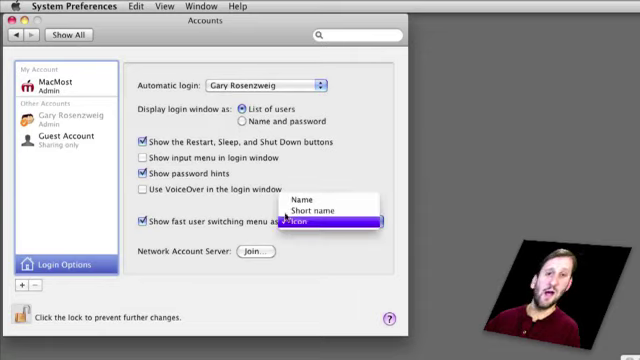
pyautogui.click(332, 220)
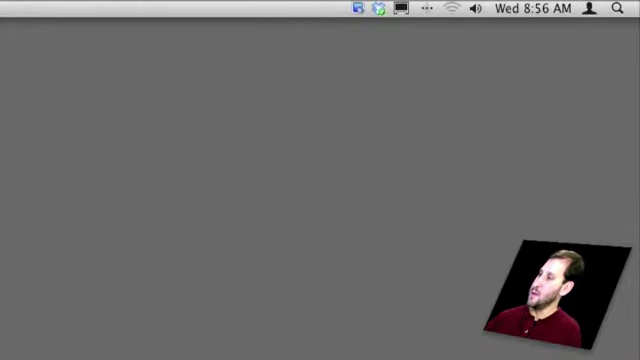
# Check the menu-bar user switching list shows both accounts, then choose Account Preferences….
pyautogui.click(588, 8)
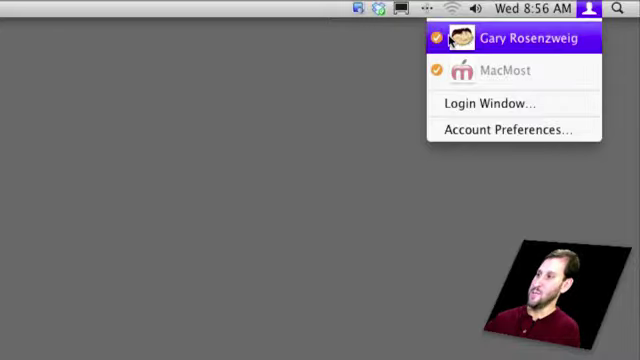
pyautogui.click(506, 128)
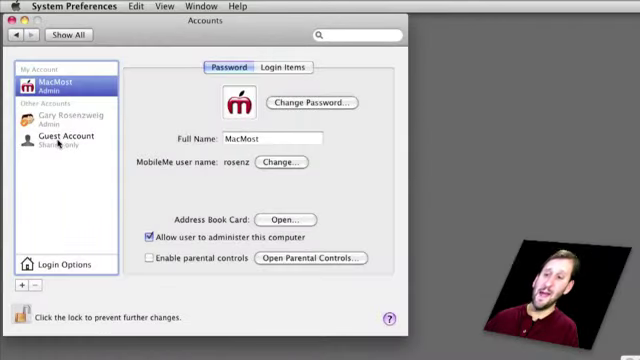
# Select Guest Account in the Accounts sidebar to view its settings.
pyautogui.click(68, 136)
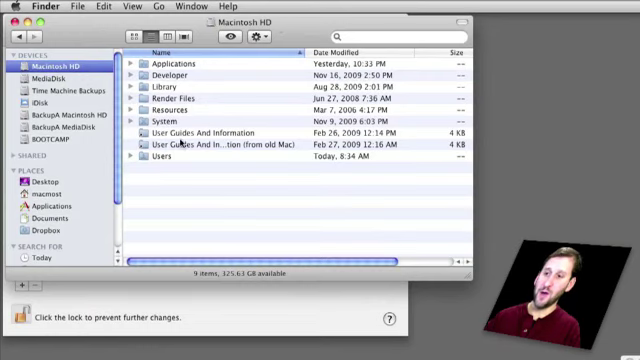
# In the Users folder, point out the macmost home folder, the second user's folder and Shared.
pyautogui.doubleClick(176, 160)
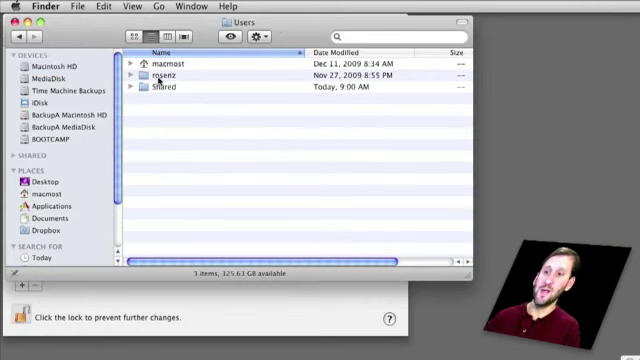
pyautogui.click(164, 62)
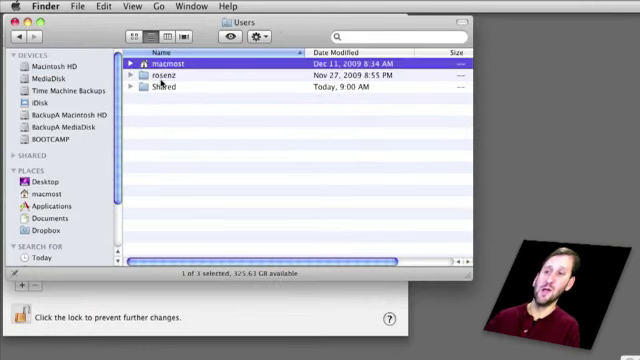
pyautogui.click(180, 74)
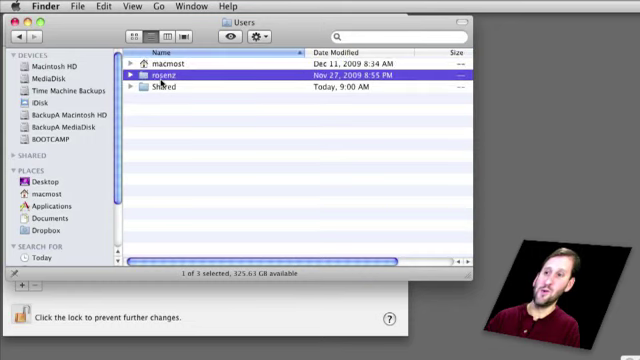
pyautogui.click(180, 62)
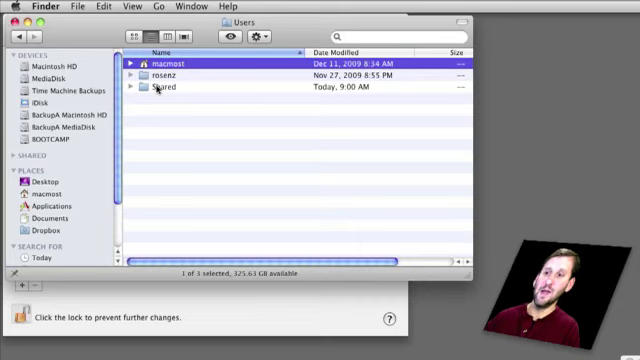
pyautogui.click(164, 88)
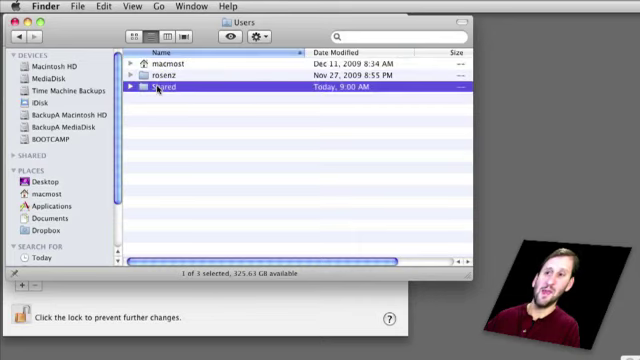